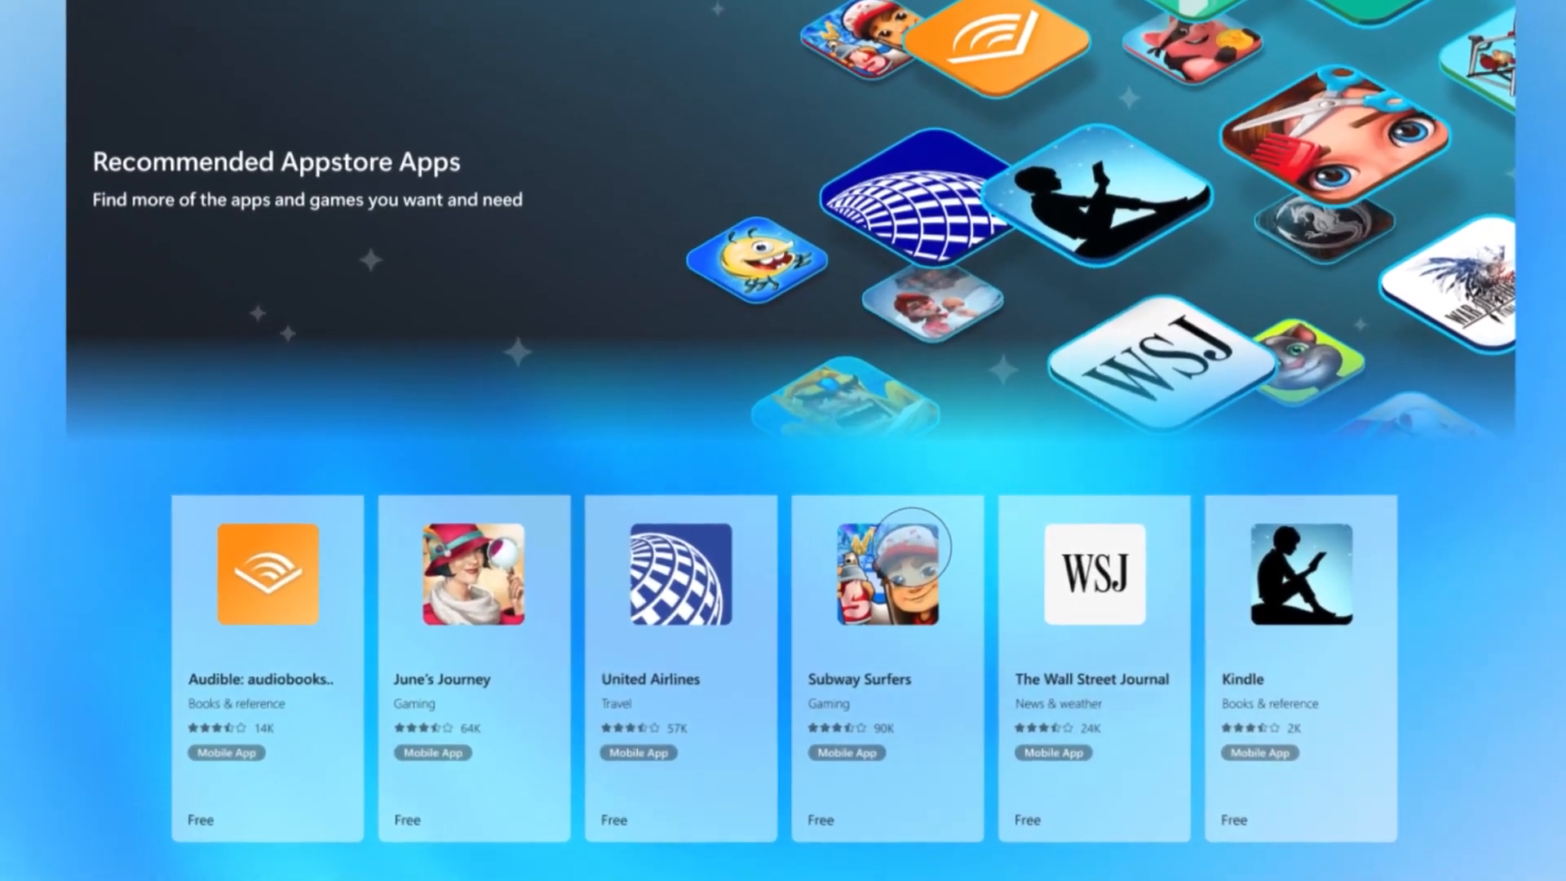
Step: Open the Subway Surfers store page from the Recommended Appstore Apps row
click(886, 573)
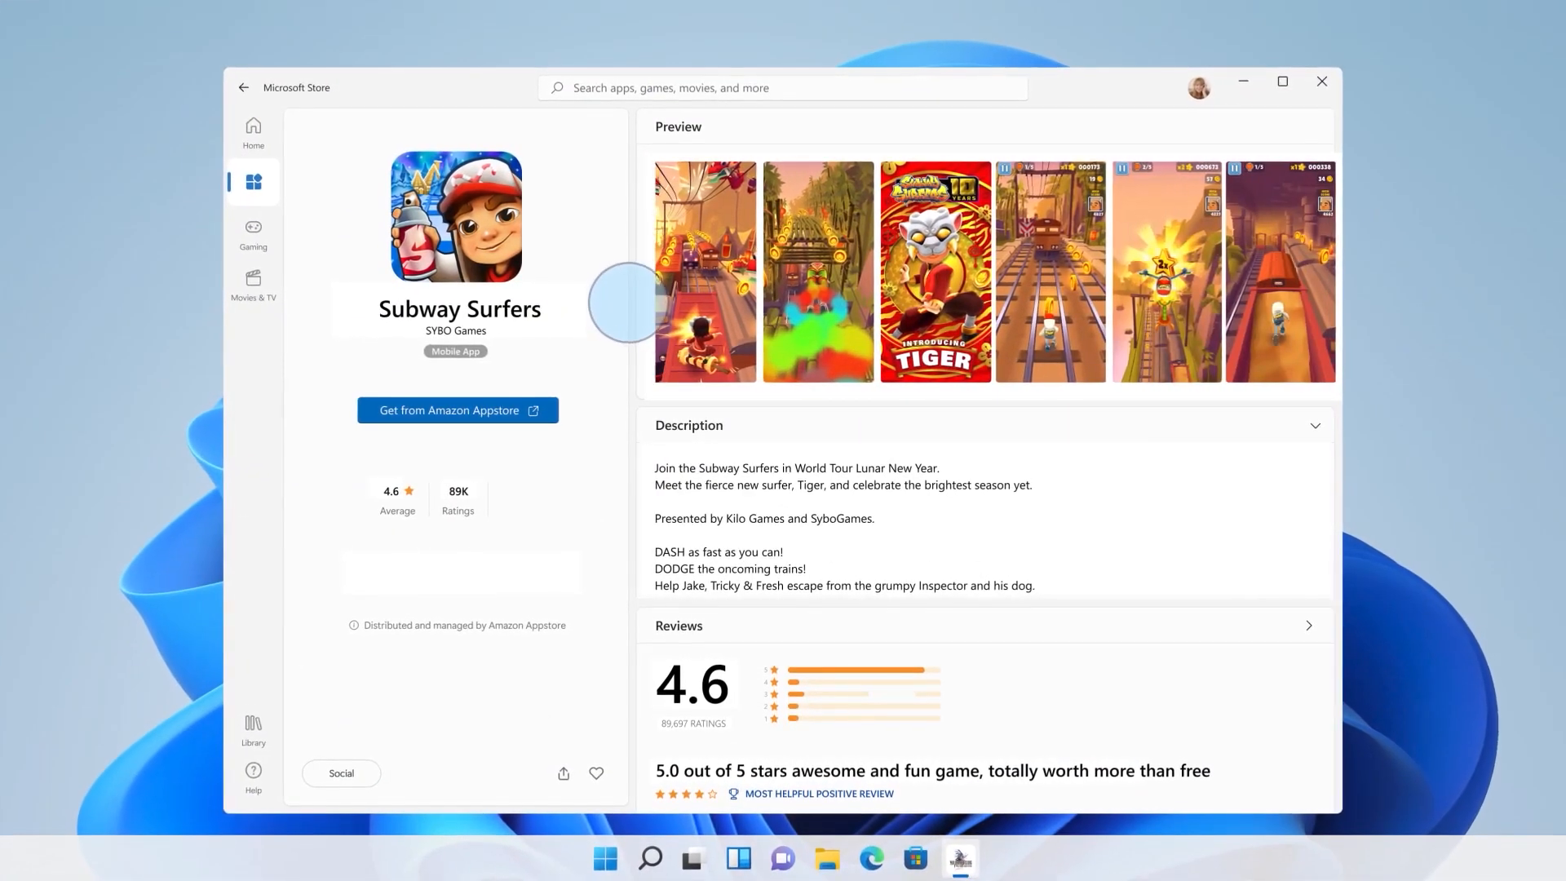
click(457, 410)
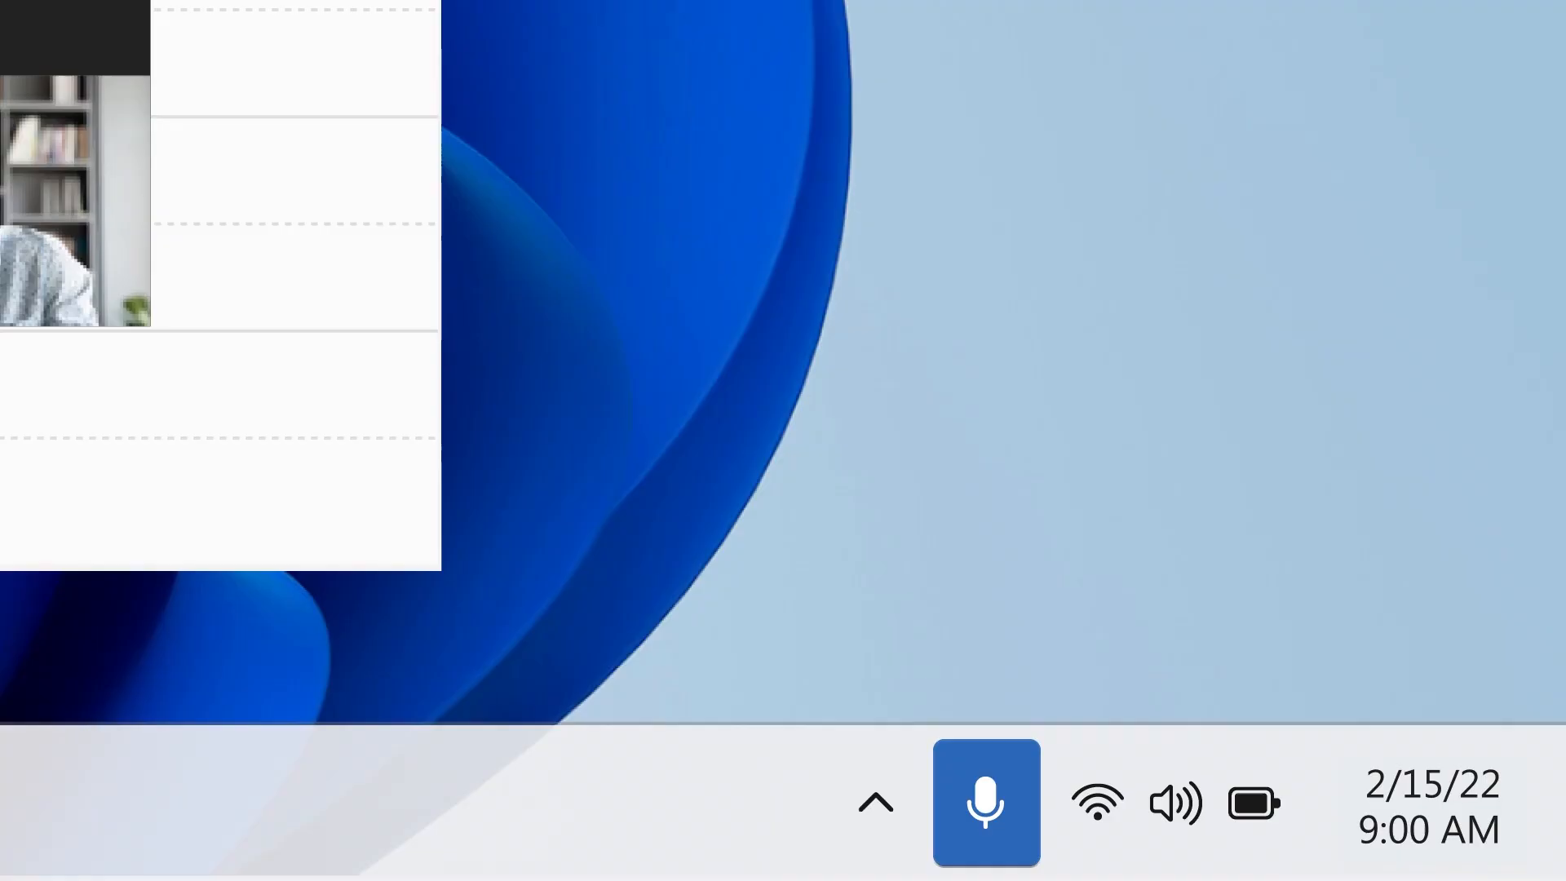
Step: Mute the call's microphone from the taskbar system tray icon
click(985, 802)
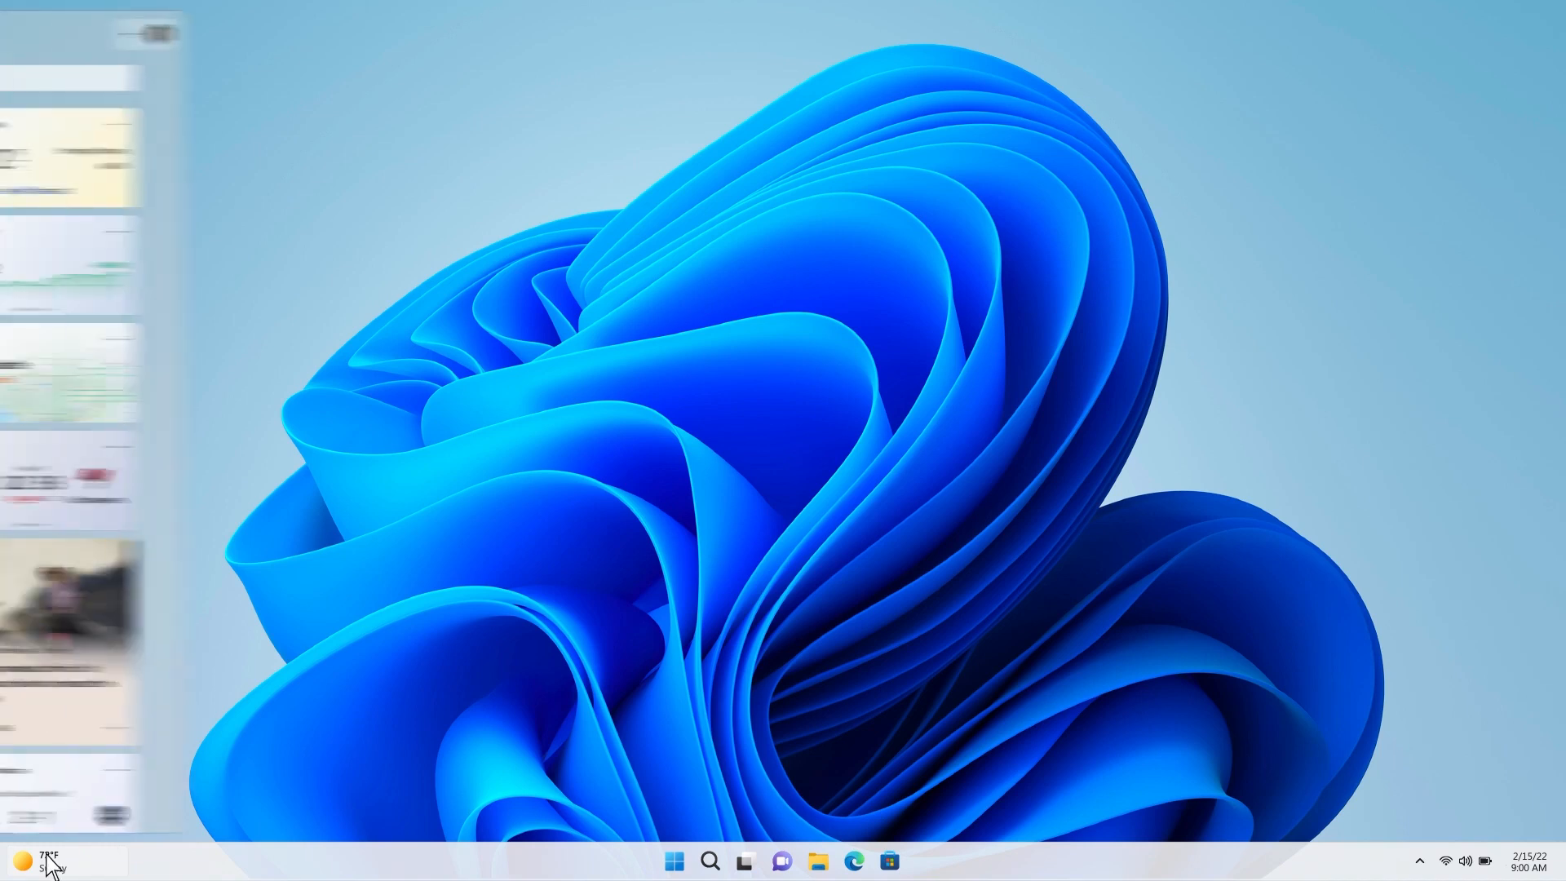
Step: Open the Widgets board showing Seattle weather, top stories and sports scores
click(47, 861)
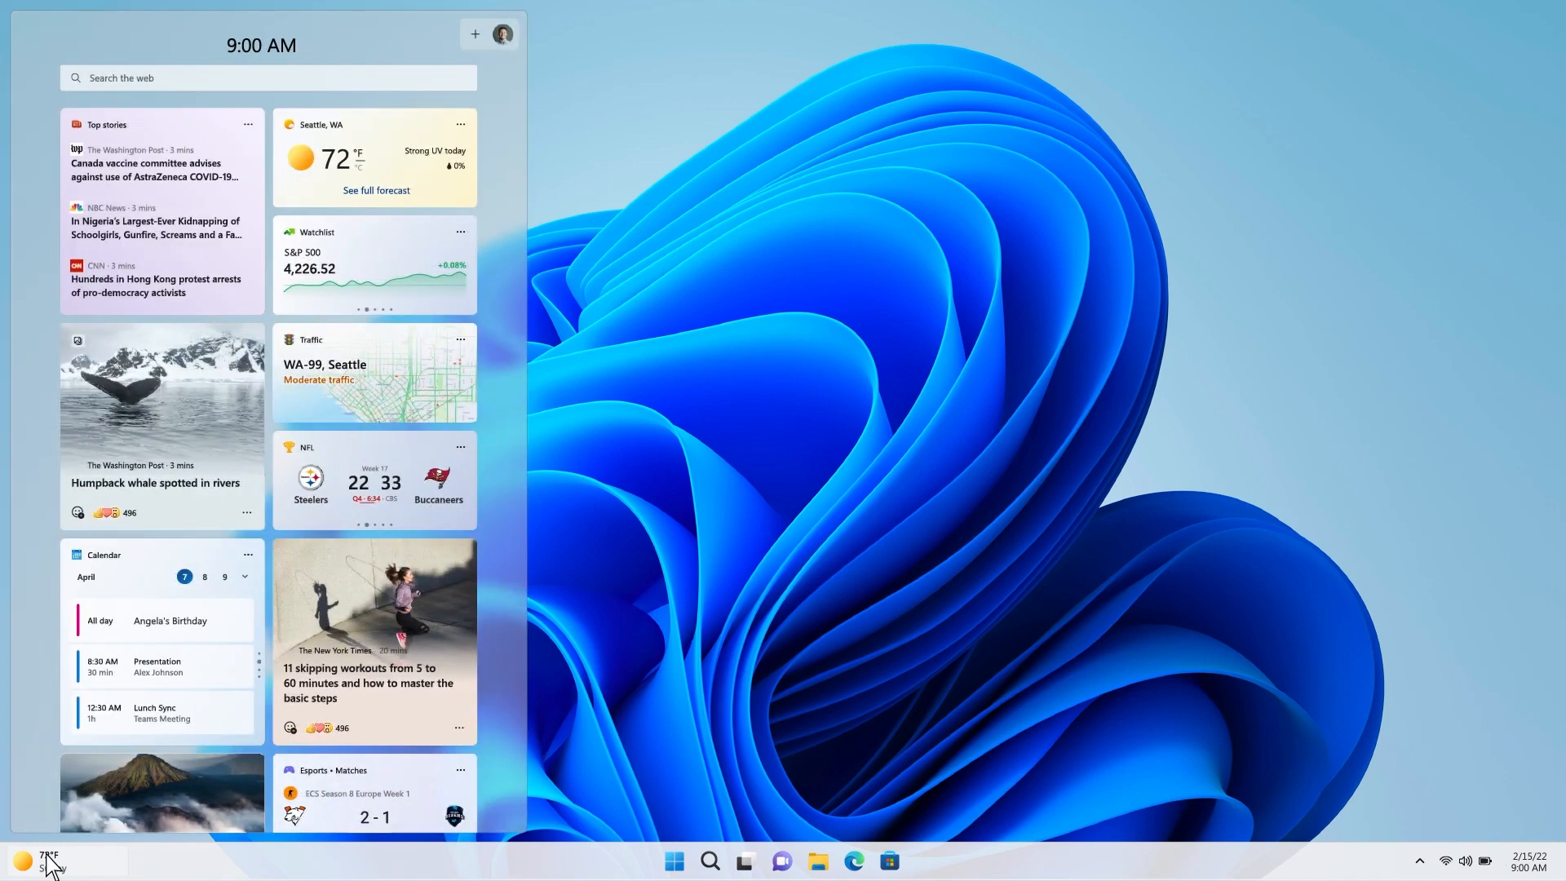
click(673, 860)
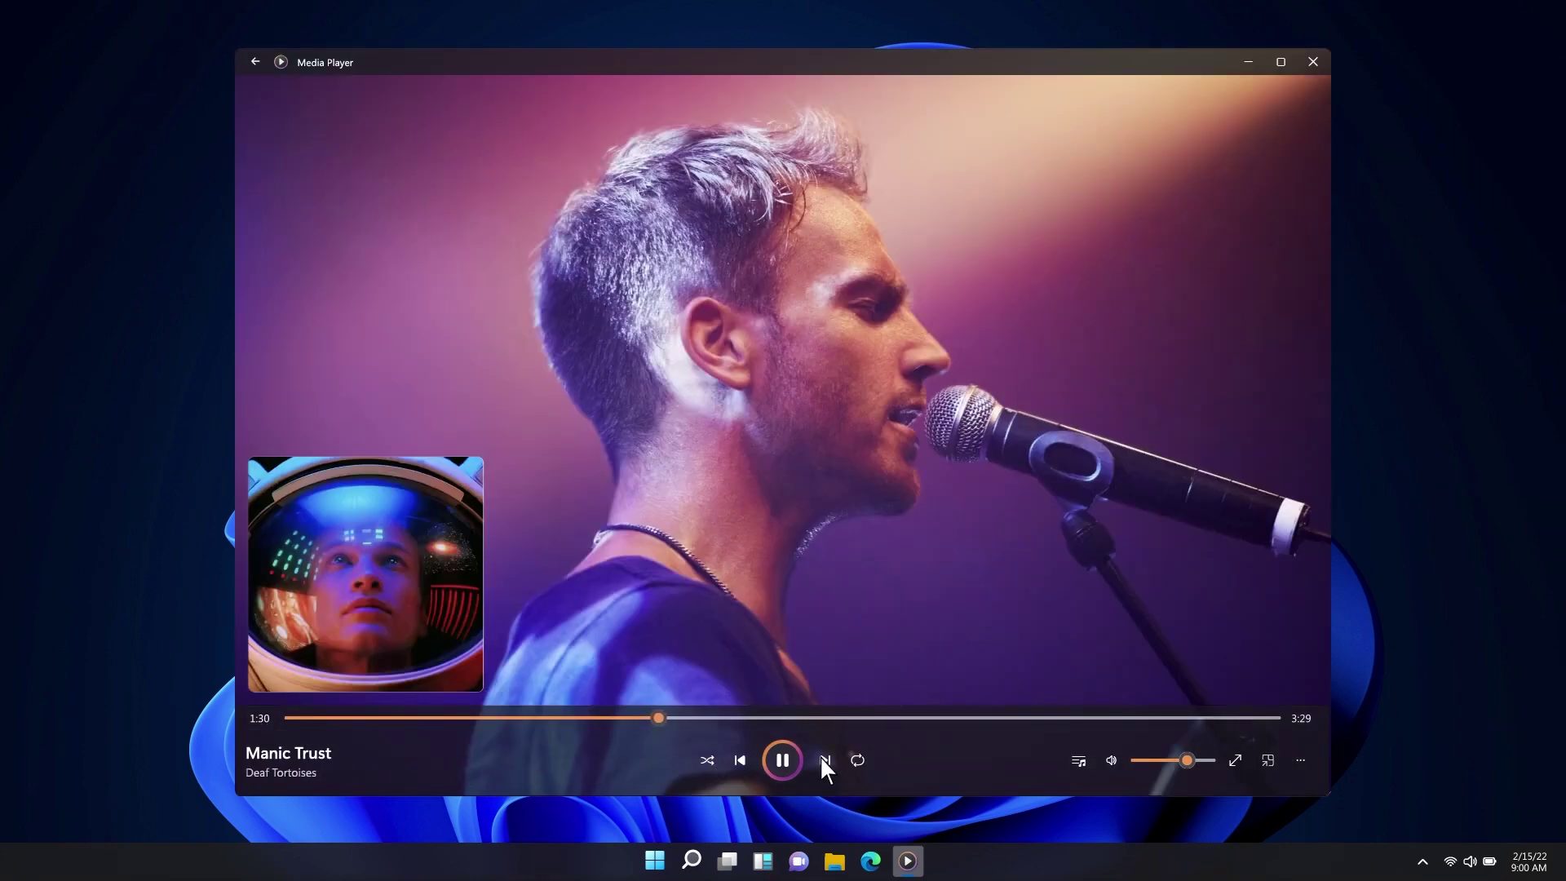
Step: Skip from 'Manic Trust' to the video 'Symbols Of The Shadows' in Media Player
click(827, 761)
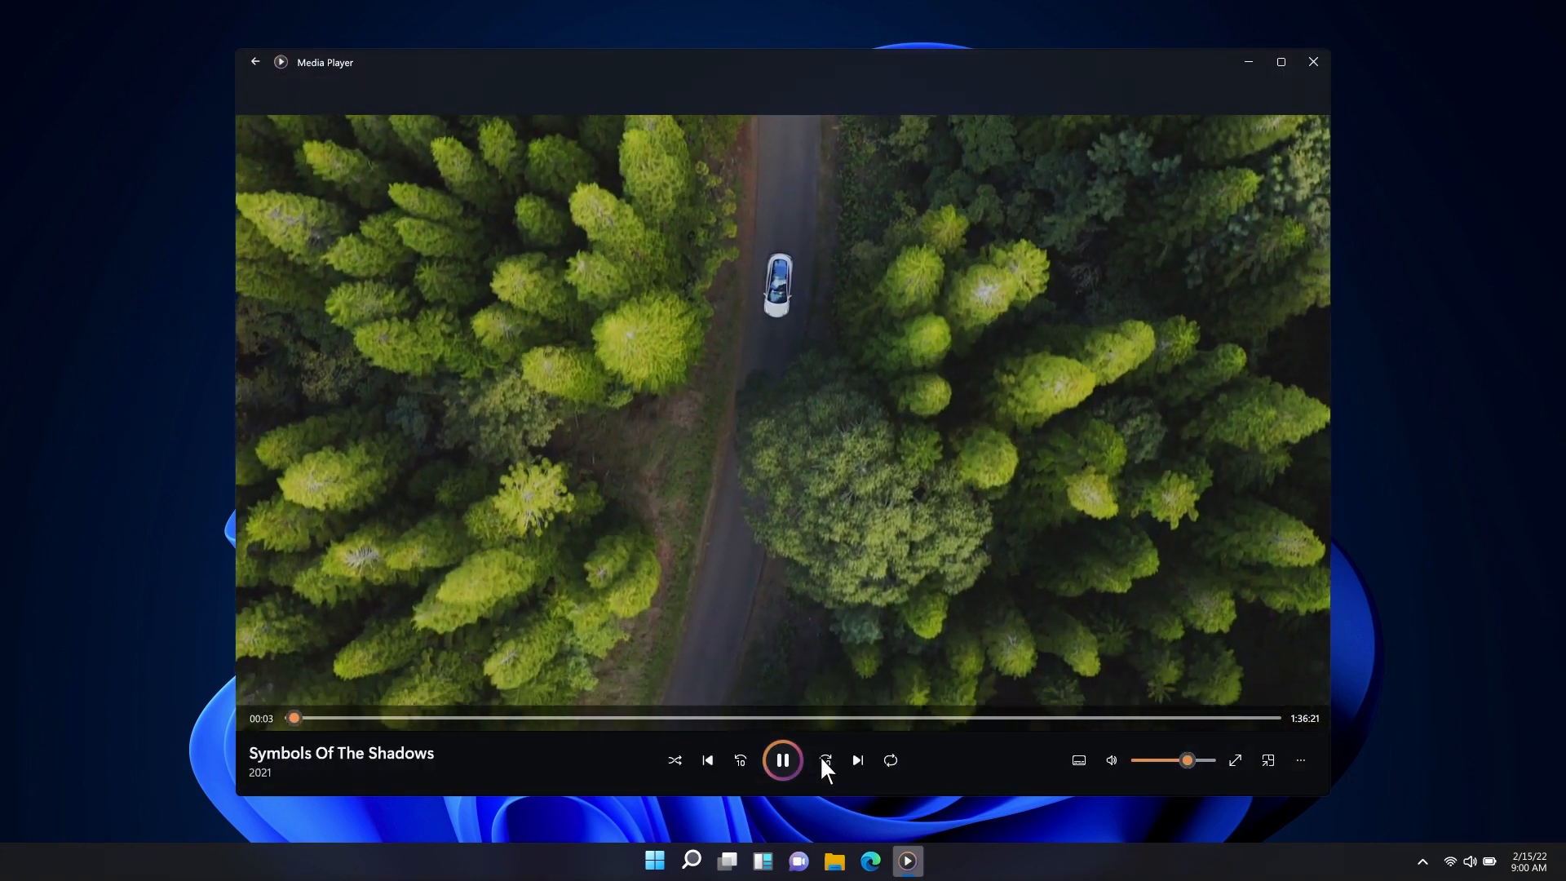